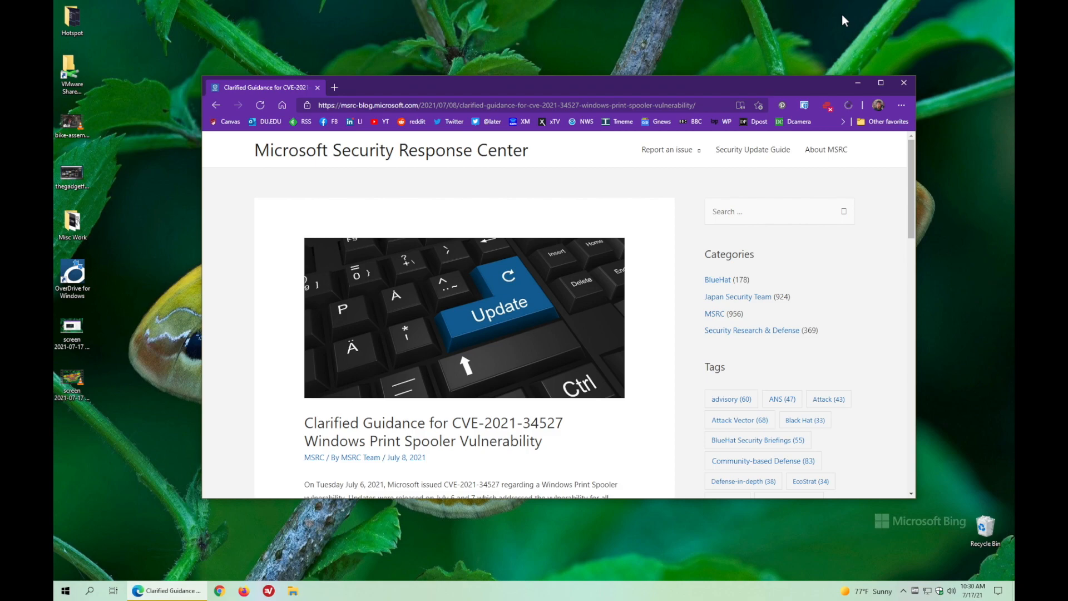
pyautogui.moveTo(254, 332)
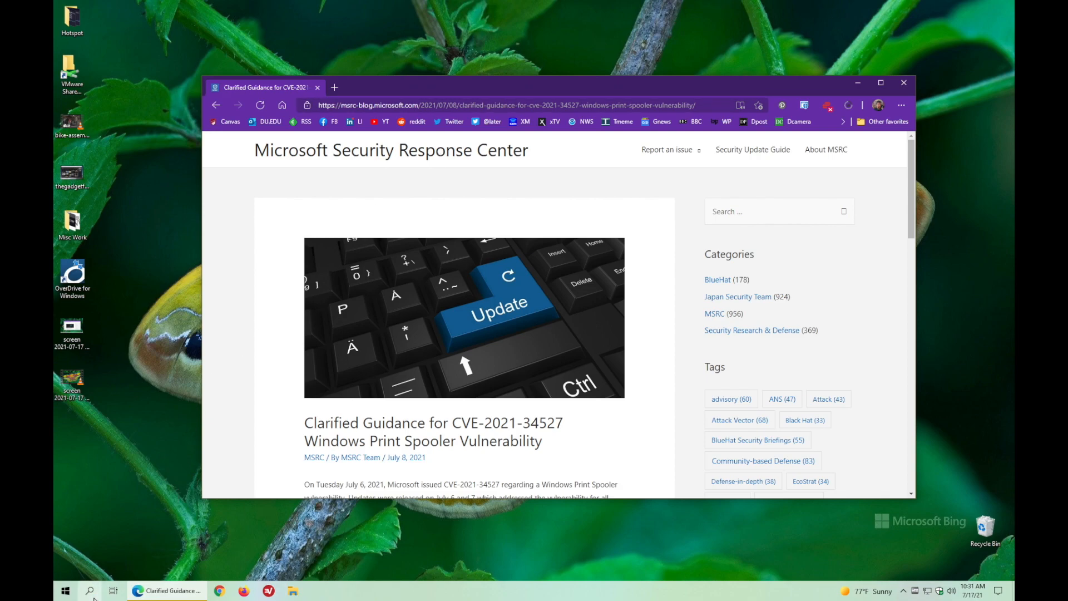
# Search Windows for 'powershell' and launch Windows PowerShell as administrator
pyautogui.click(89, 590)
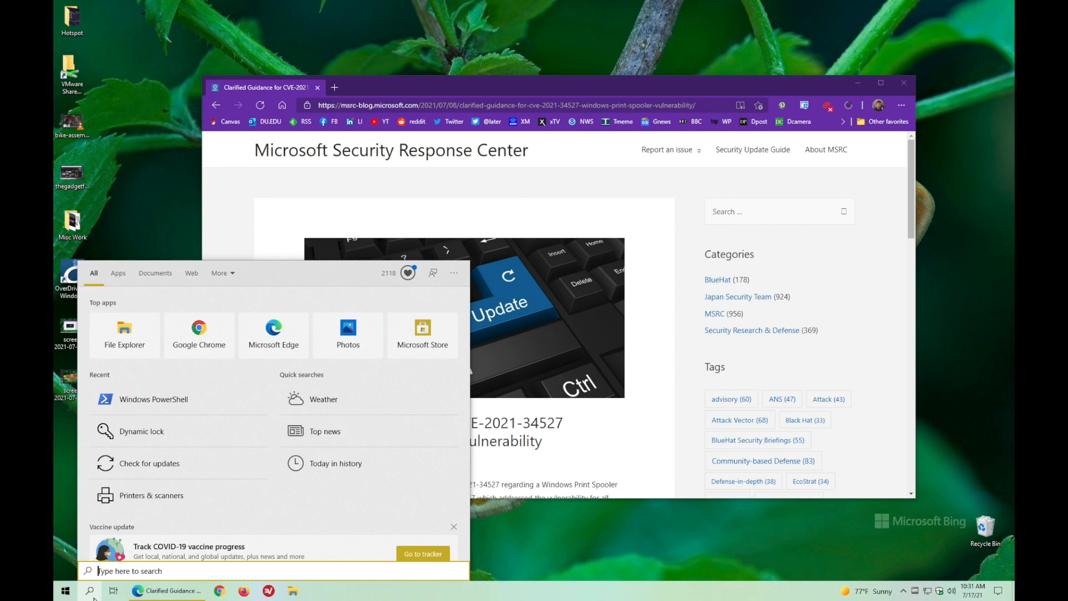
pyautogui.write('powershell')
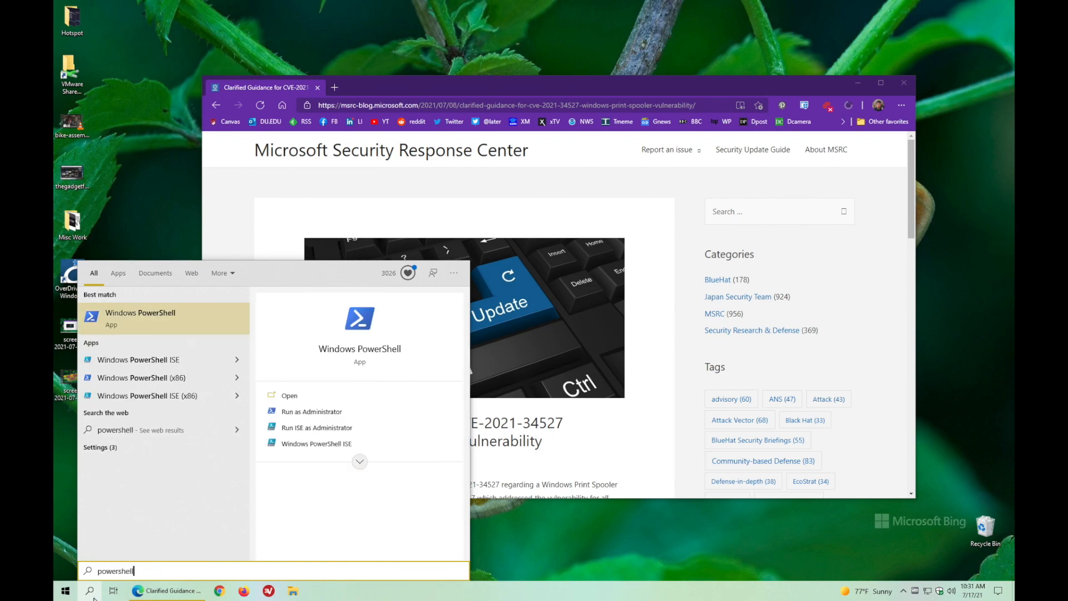
pyautogui.moveTo(325, 410)
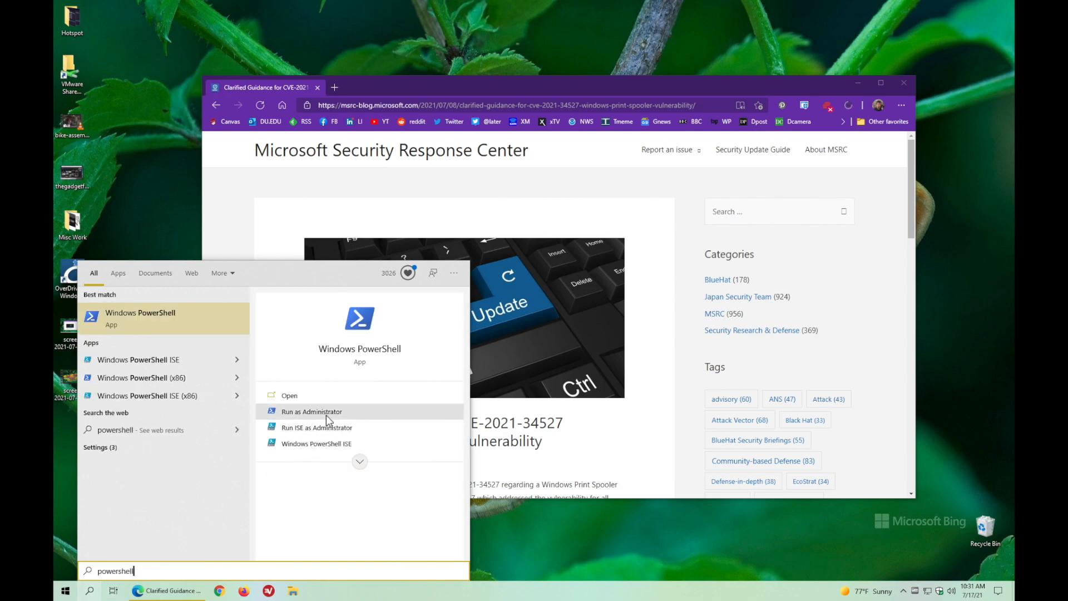
pyautogui.click(311, 411)
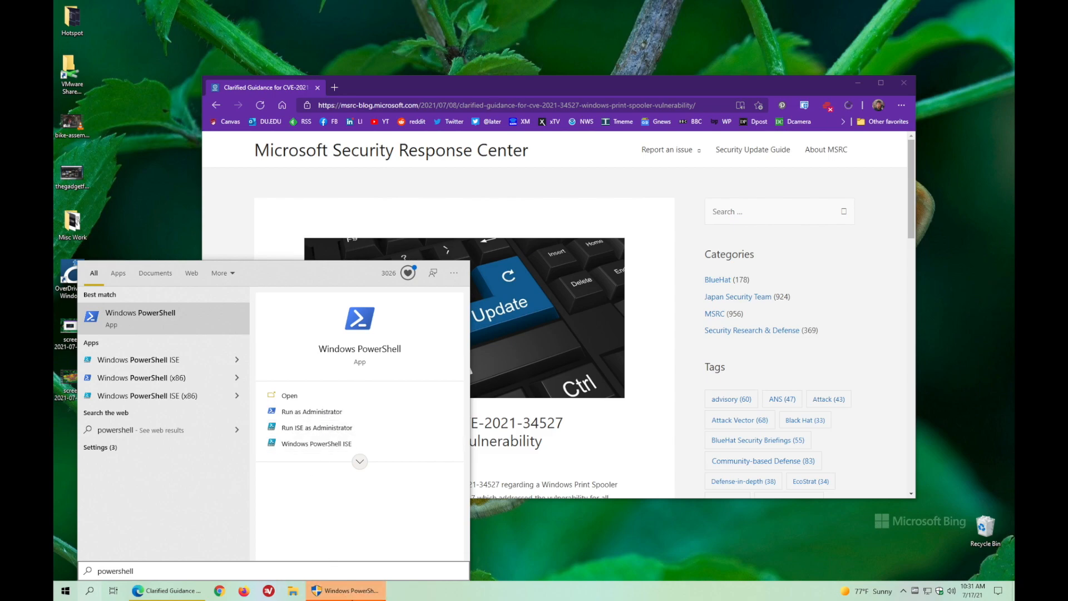
pyautogui.click(312, 411)
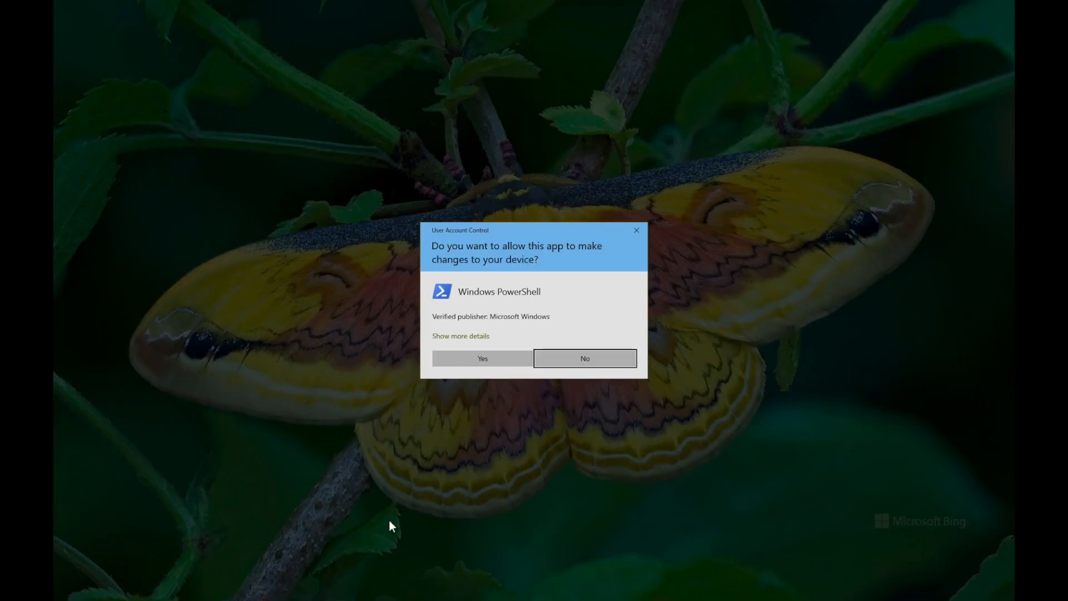
# Approve the User Account Control prompt so elevated PowerShell opens
pyautogui.click(482, 358)
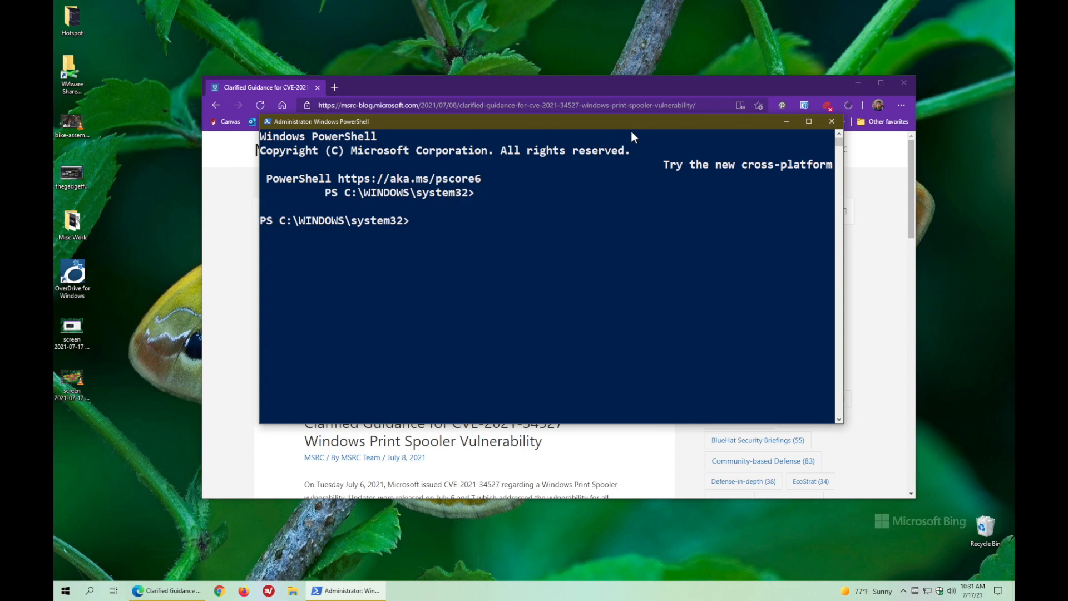
# Run stop-service -name spooler -force to forcibly stop the Print Spooler
pyautogui.write('stop0s')
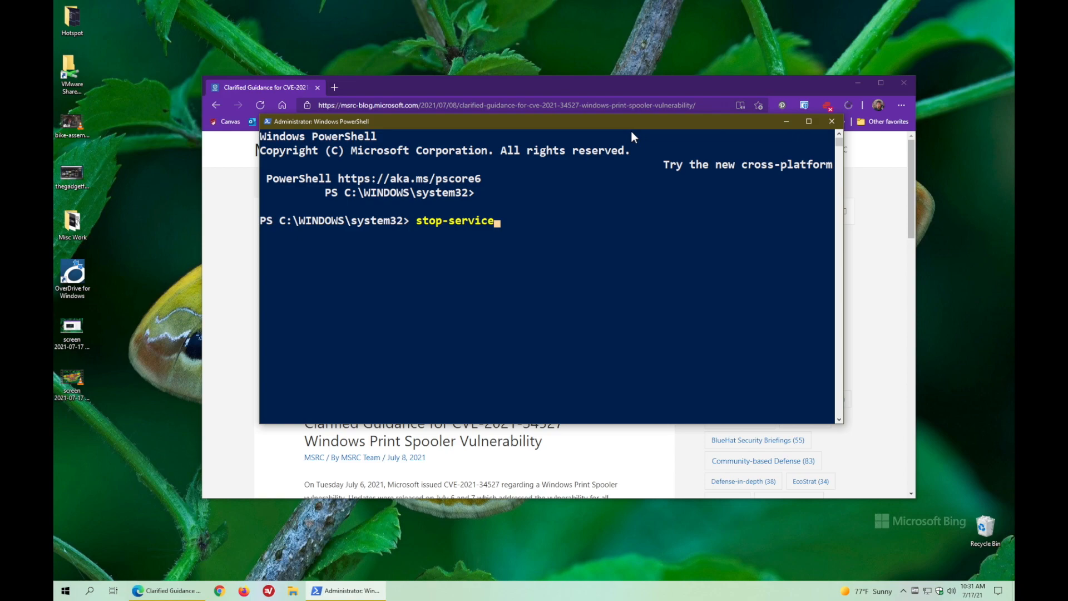
pyautogui.write('-')
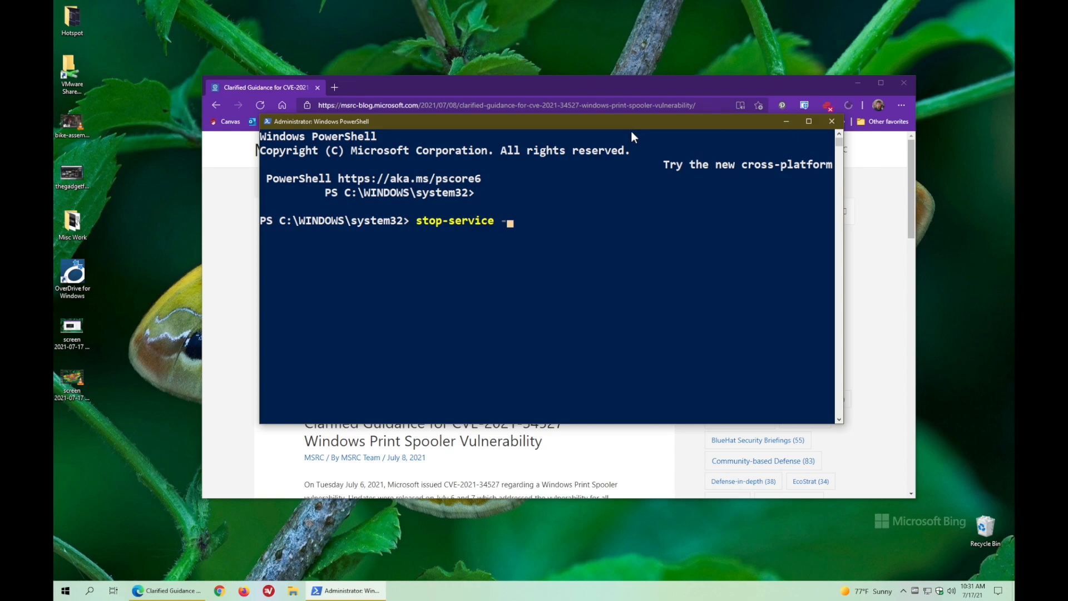
pyautogui.write('name spooler')
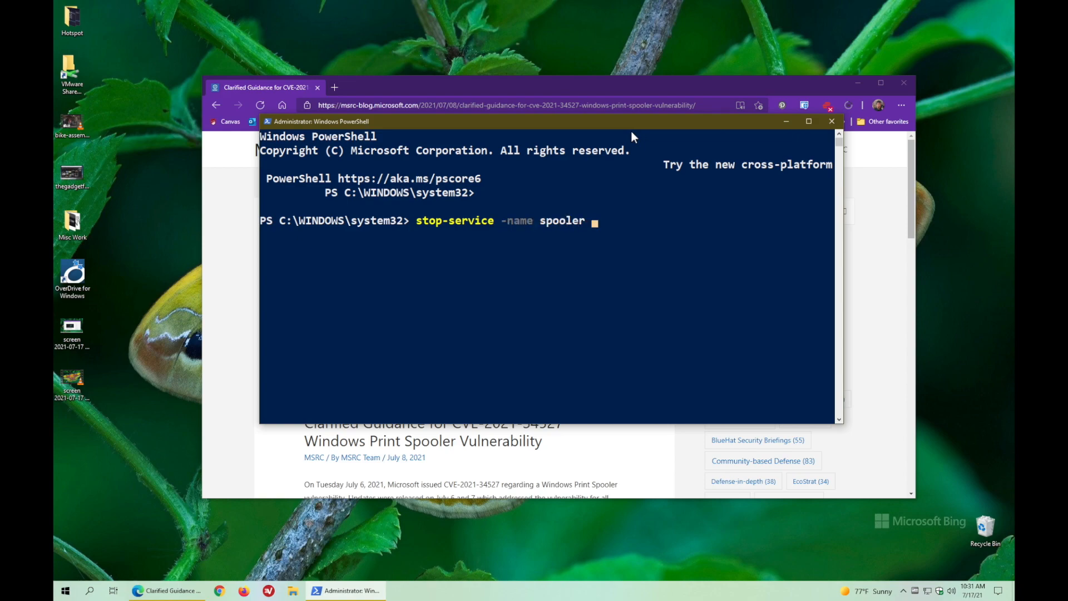
pyautogui.write('-force')
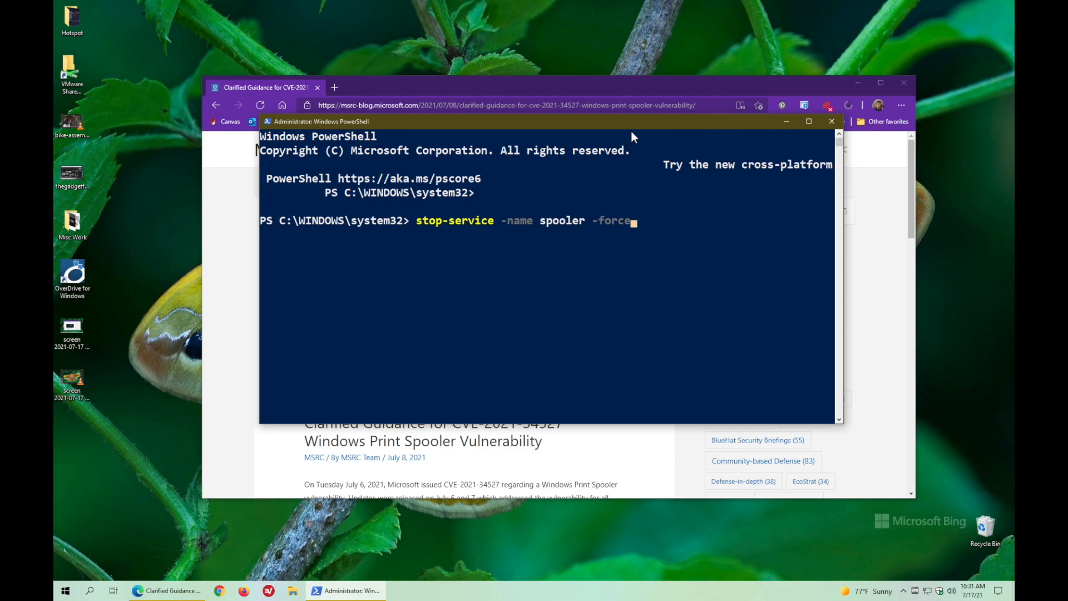
pyautogui.press('Return')
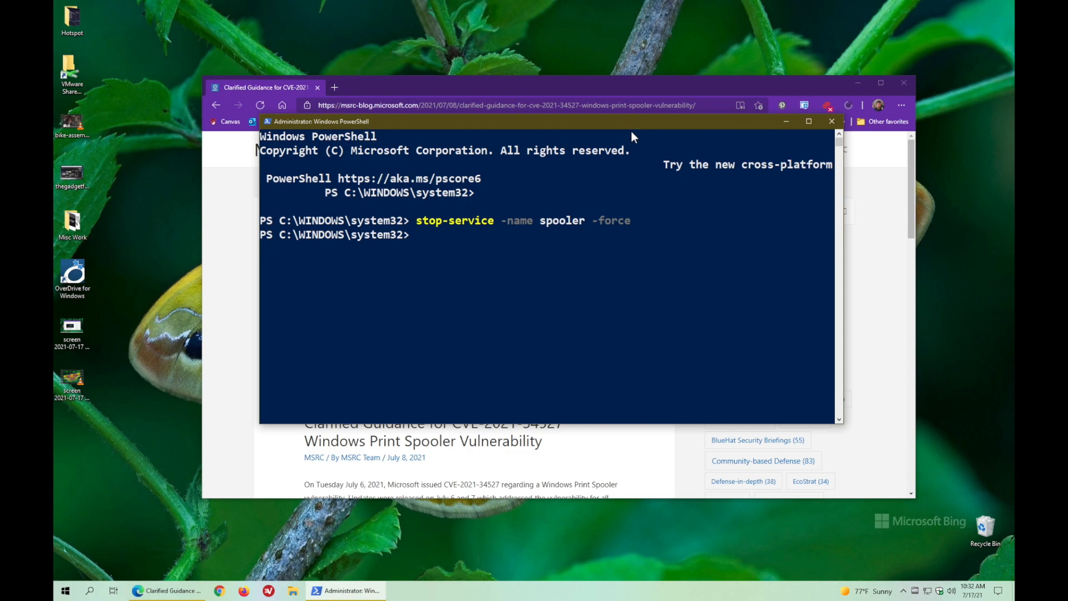
# Set the spooler's startup type to disabled with set-service, then close the console
pyautogui.write('set-')
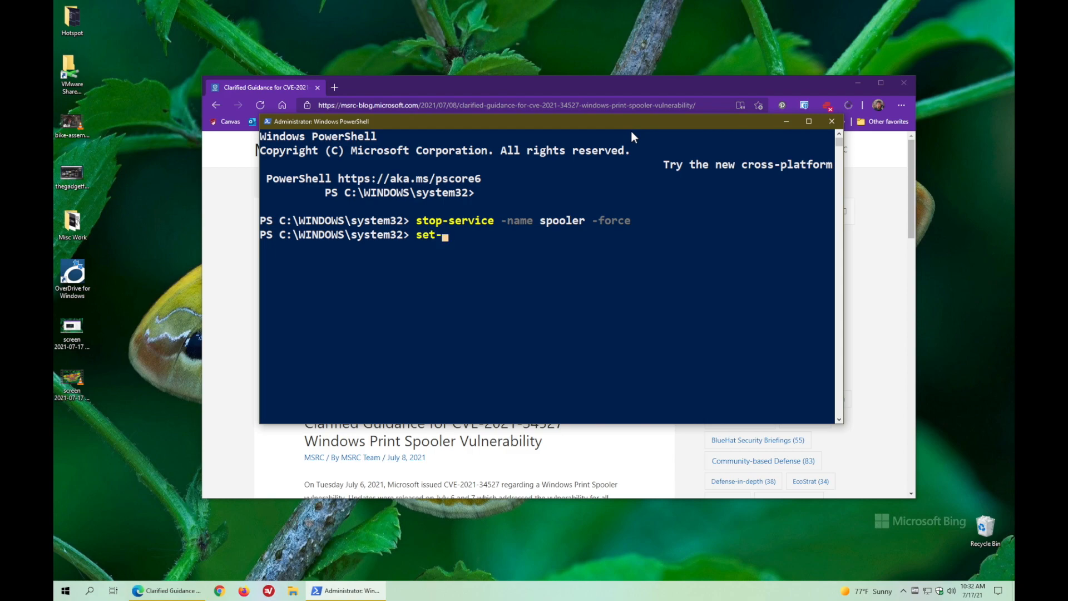
pyautogui.write('service')
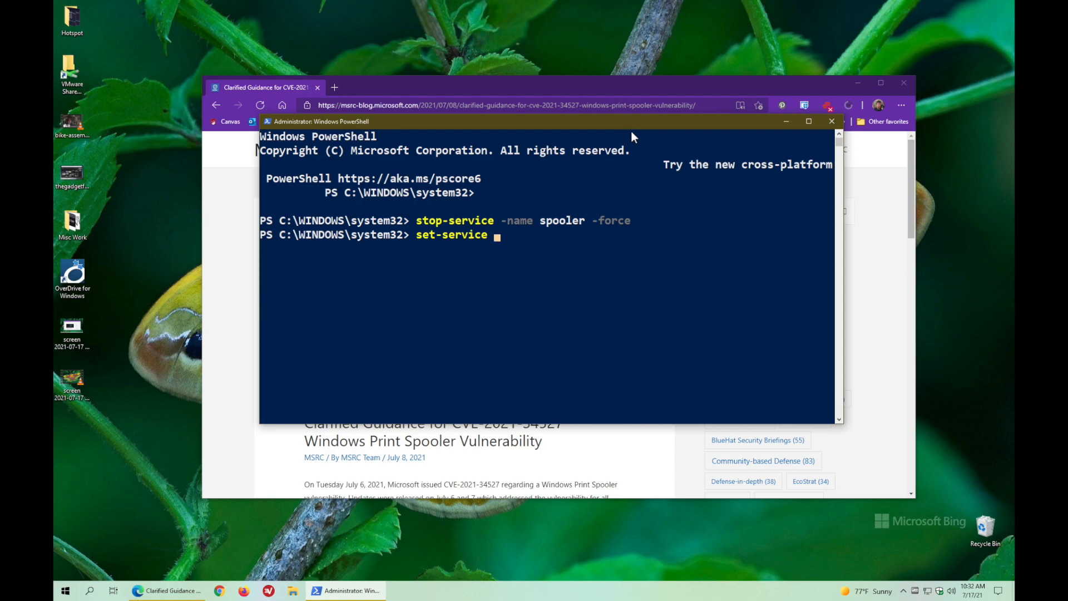
pyautogui.write('-name')
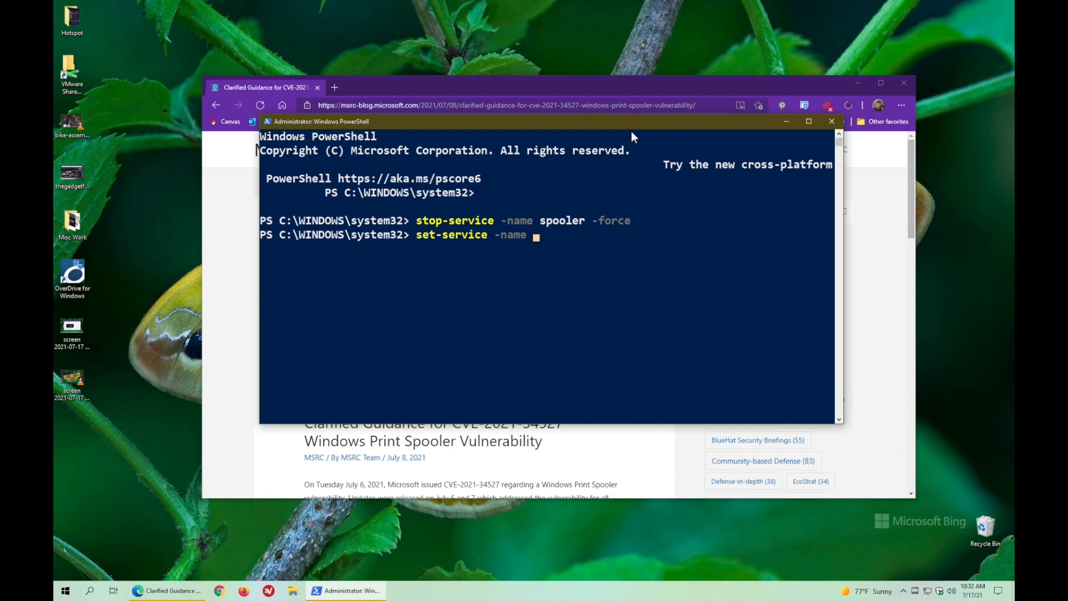
pyautogui.write('spooler')
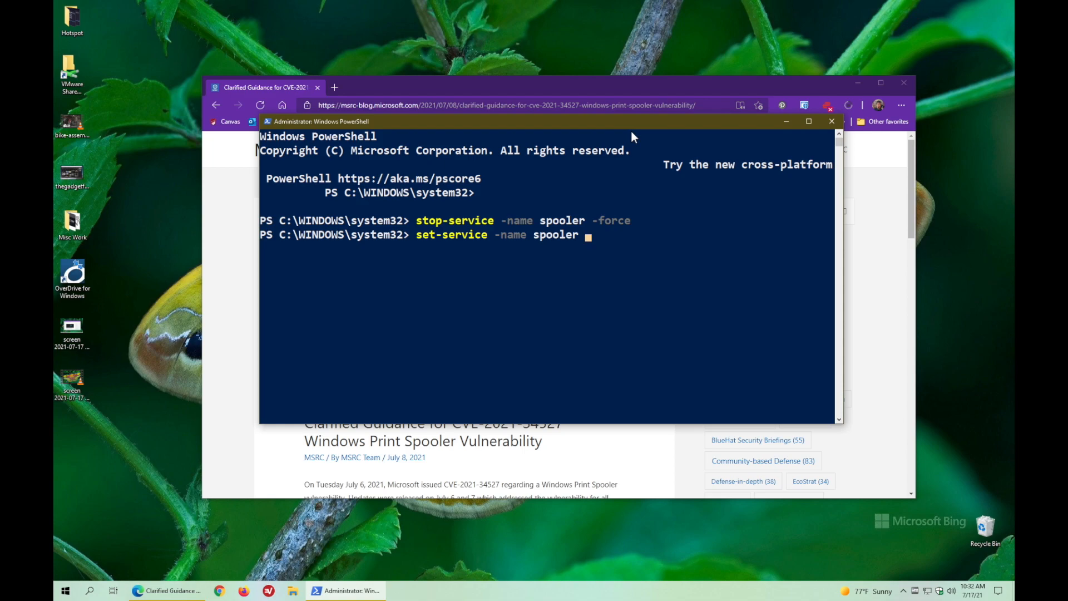
pyautogui.write('-startuptype')
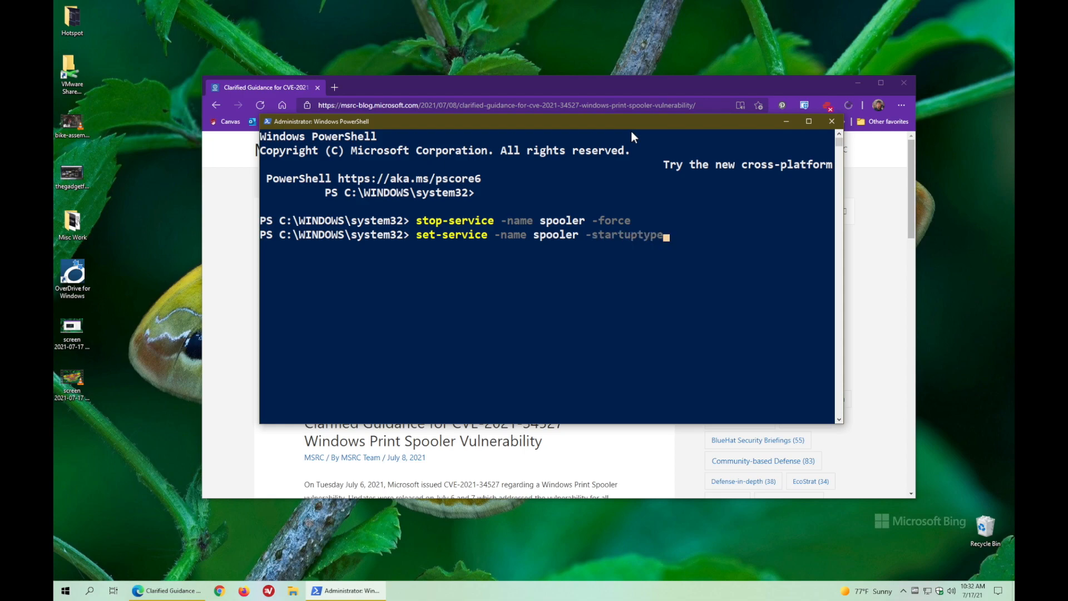
pyautogui.write('disabled')
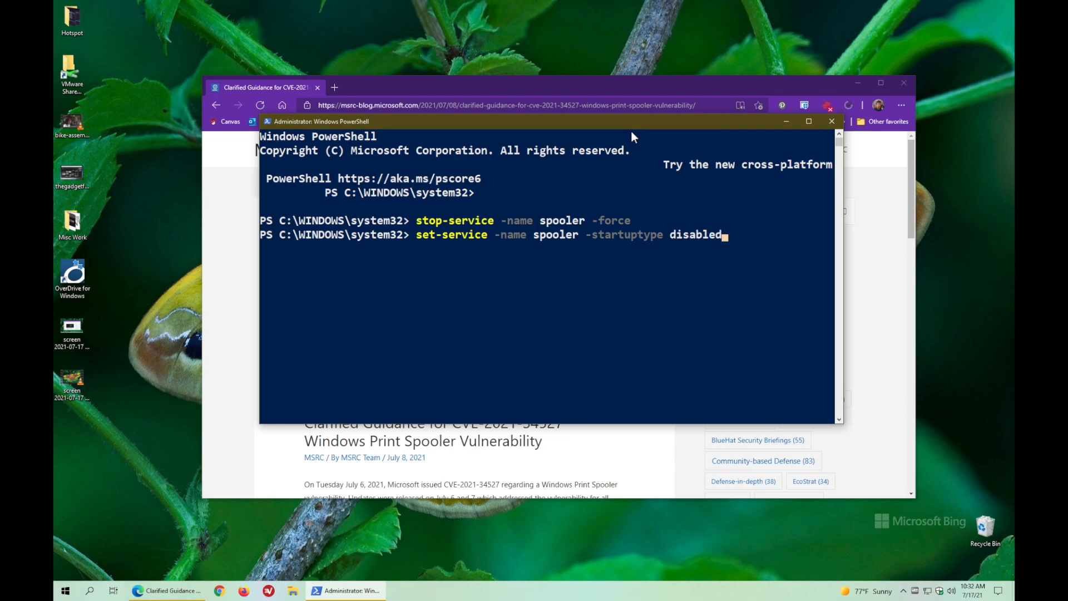
pyautogui.press('Return')
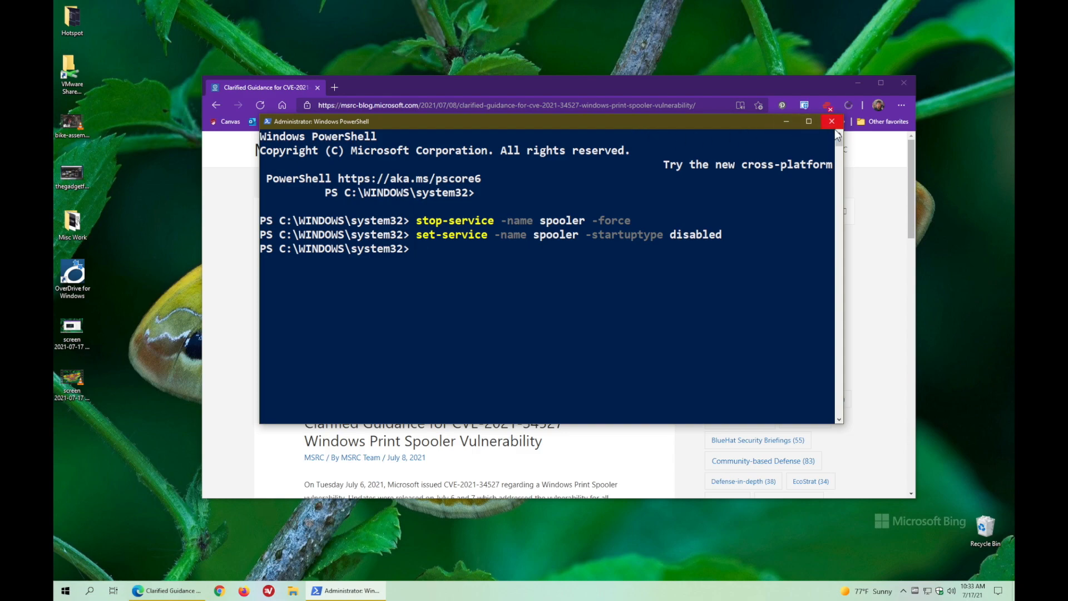
pyautogui.click(831, 121)
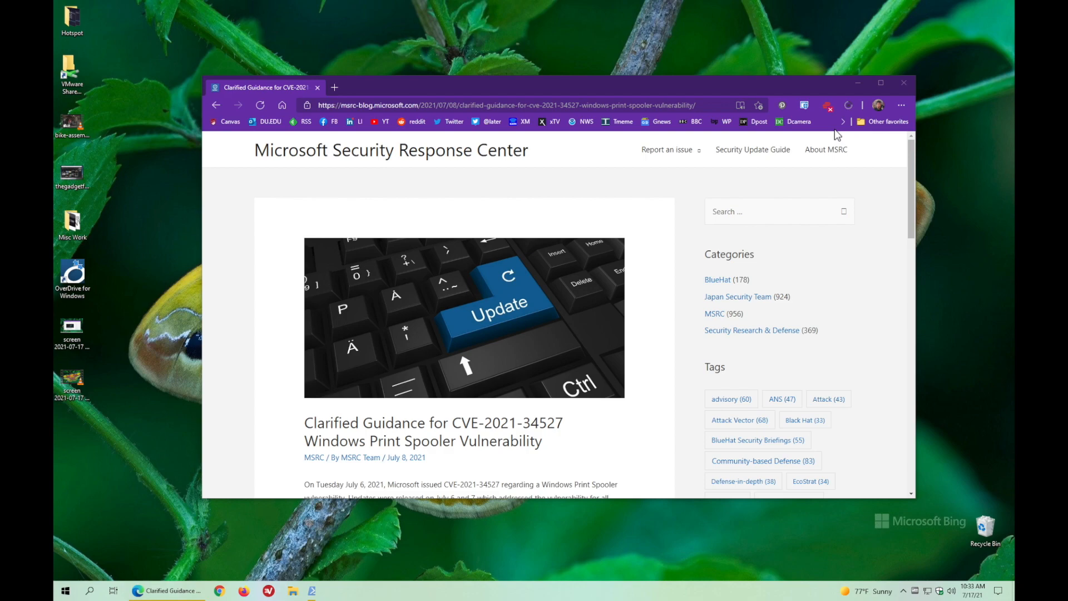